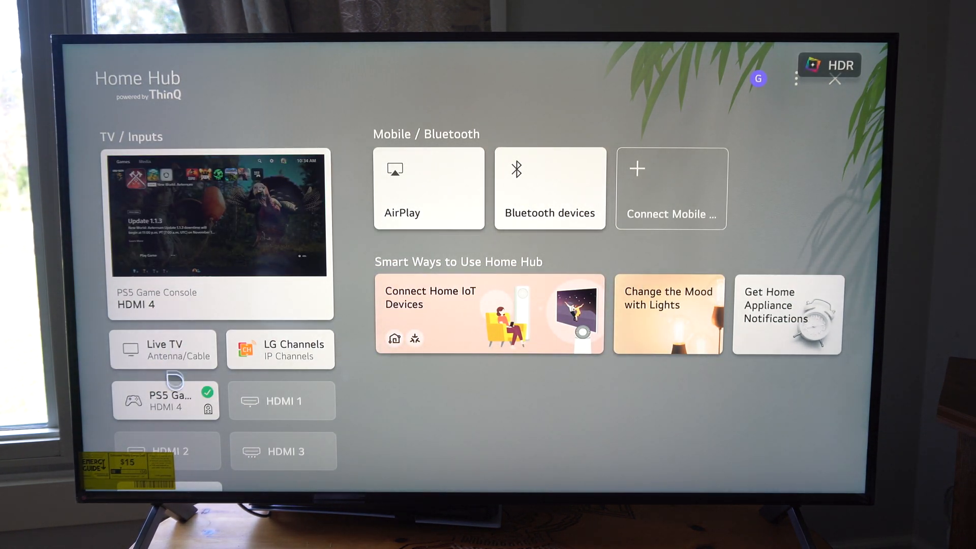
{"action": "mouse_move", "coordinate": [513, 240]}
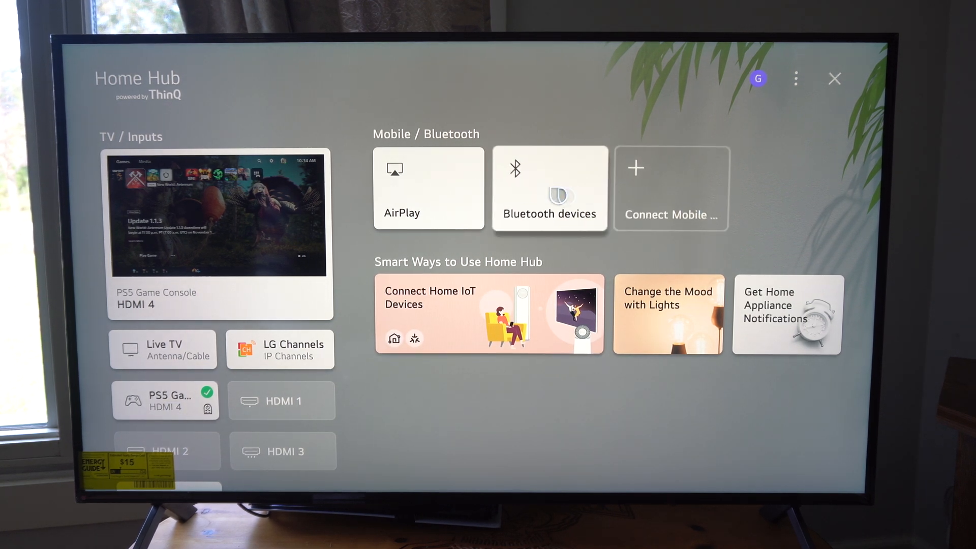
{"action": "mouse_move", "coordinate": [428, 189]}
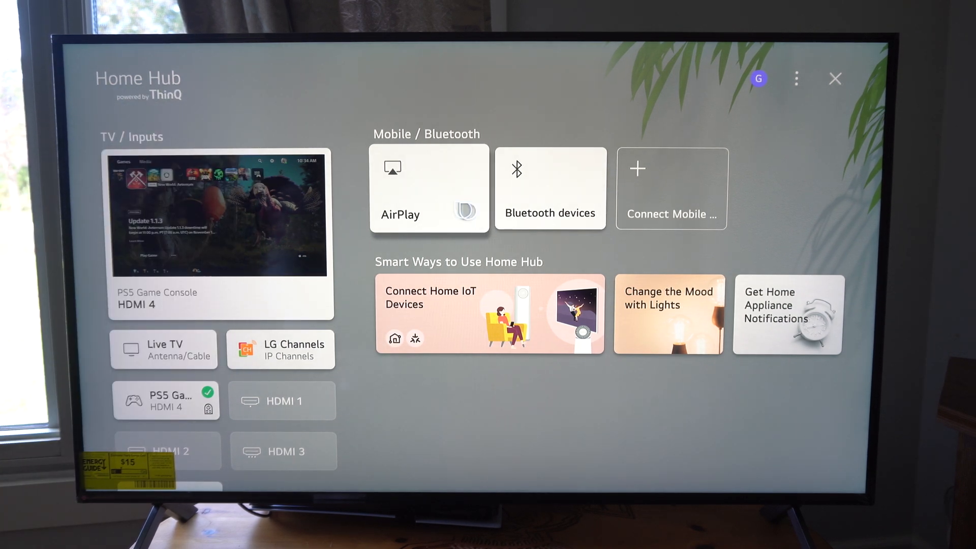
- Select the AirPlay card under Mobile / Bluetooth to reach the TV's AirPlay setup screen
{"action": "left_click", "coordinate": [428, 189]}
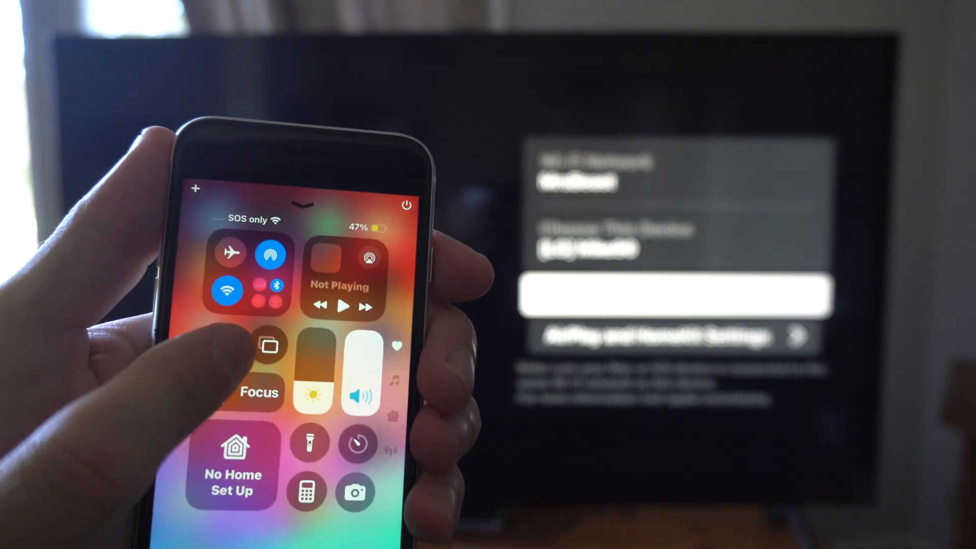
- Choose the LG TV as the Screen Mirroring target so the iPhone home screen appears on it
{"action": "left_click", "coordinate": [266, 346]}
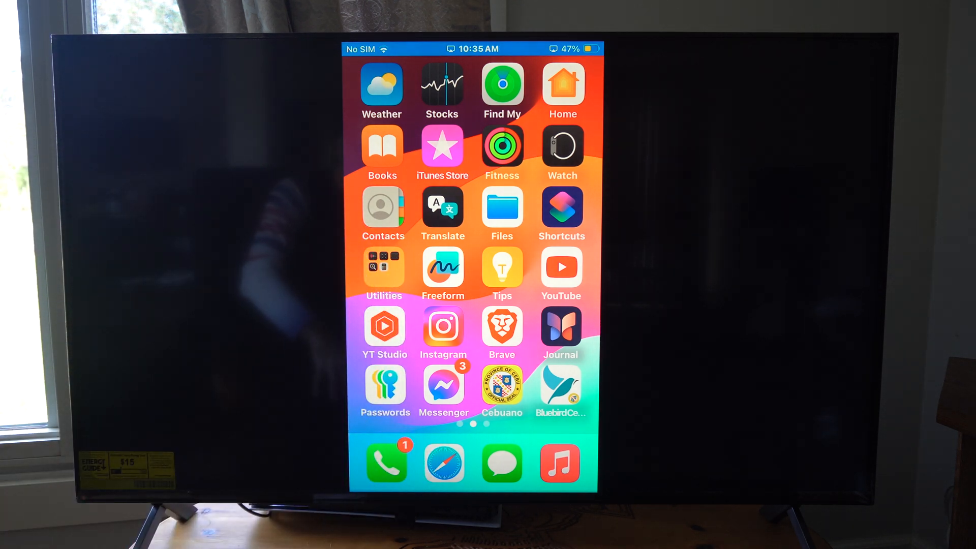
- Launch YouTube from the mirrored iPhone home screen so its loading screen shows on the TV
{"action": "left_click", "coordinate": [560, 272]}
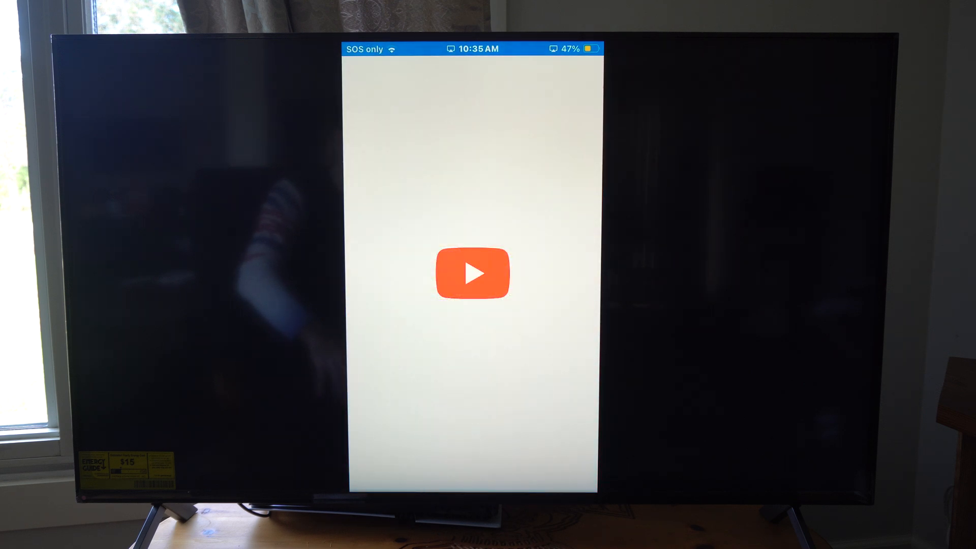